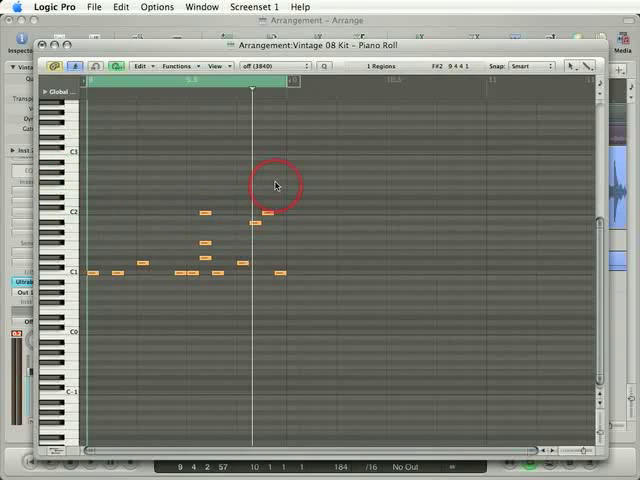
- Erase the high-pitched drum notes above C1 with the Eraser tool
{"action": "left_click", "coordinate": [276, 185]}
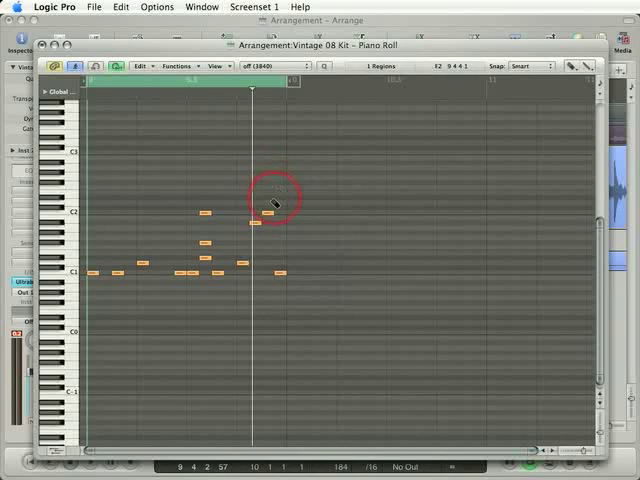
{"action": "left_click", "coordinate": [252, 218]}
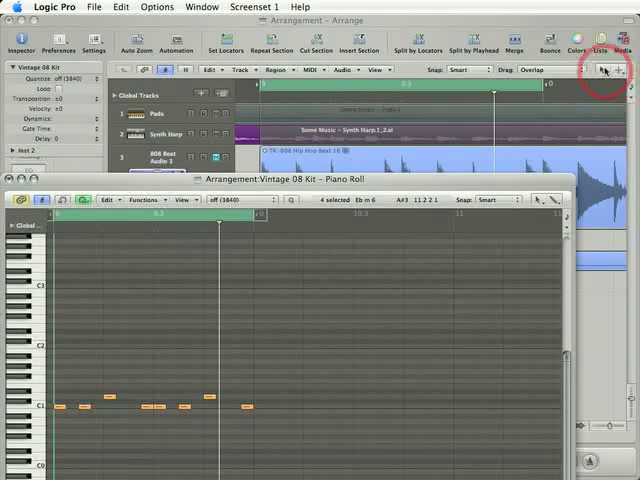
- Bring the arrangement forward, then reopen the Vintage 08 Kit Piano Roll from the Window menu
{"action": "left_click", "coordinate": [609, 71]}
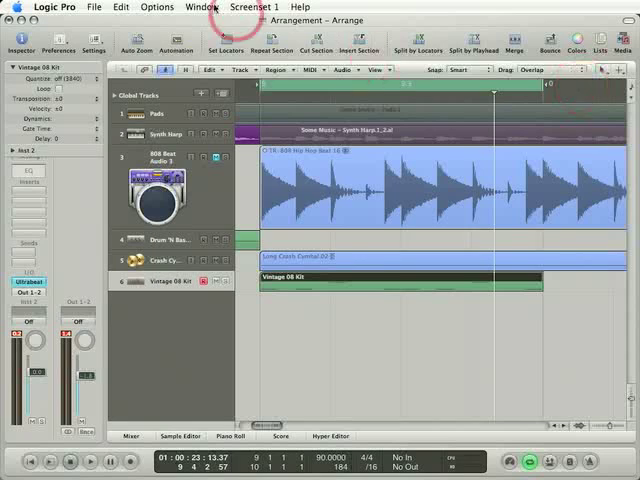
{"action": "left_click", "coordinate": [201, 7]}
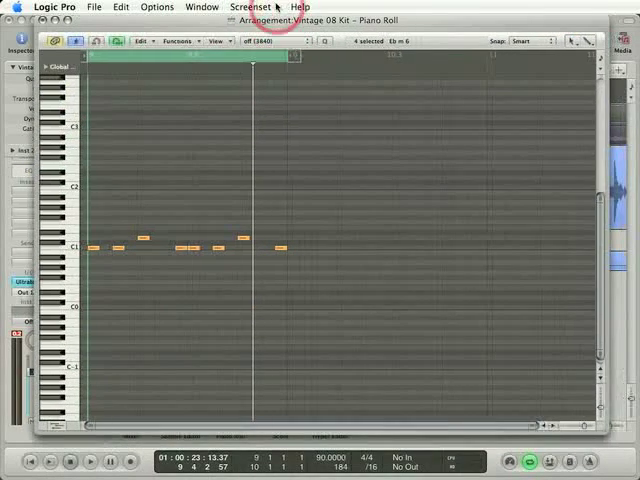
{"action": "left_click", "coordinate": [573, 41]}
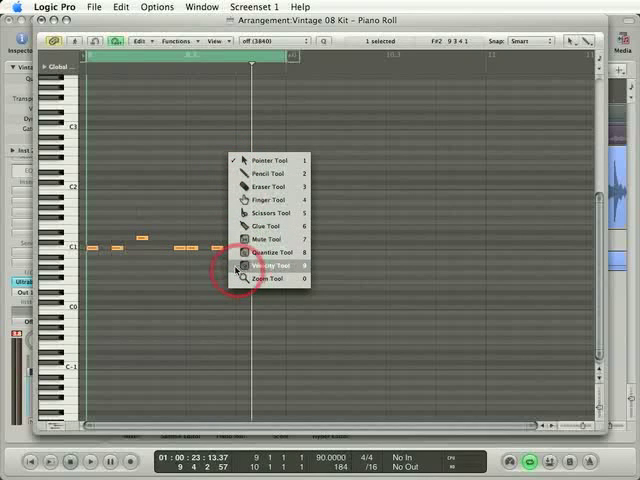
- Lower the velocities of the C1 drum notes with the Velocity Tool
{"action": "left_click", "coordinate": [257, 266]}
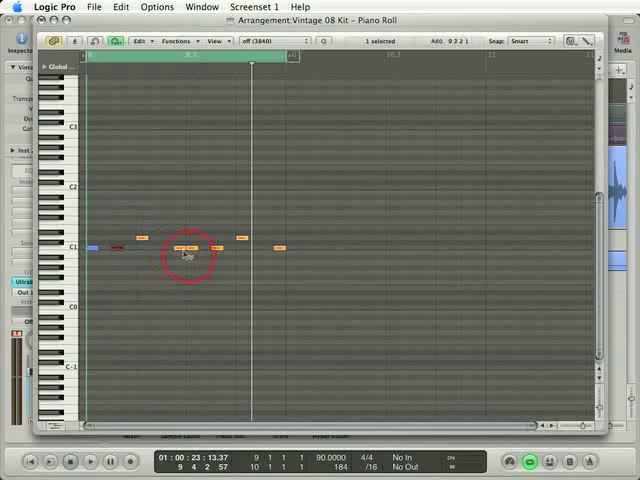
{"action": "left_click", "coordinate": [180, 247]}
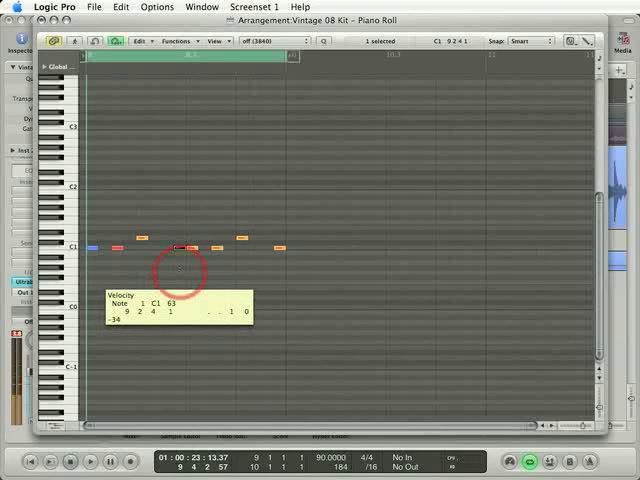
{"action": "left_click_drag", "start_coordinate": [178, 247], "coordinate": [178, 240]}
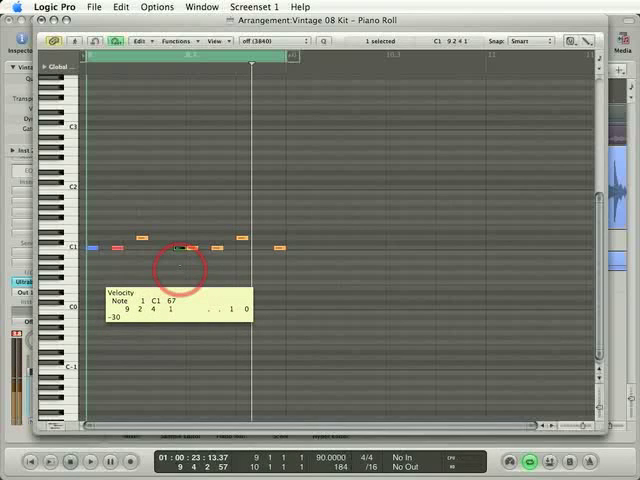
{"action": "left_click_drag", "start_coordinate": [175, 247], "coordinate": [178, 240]}
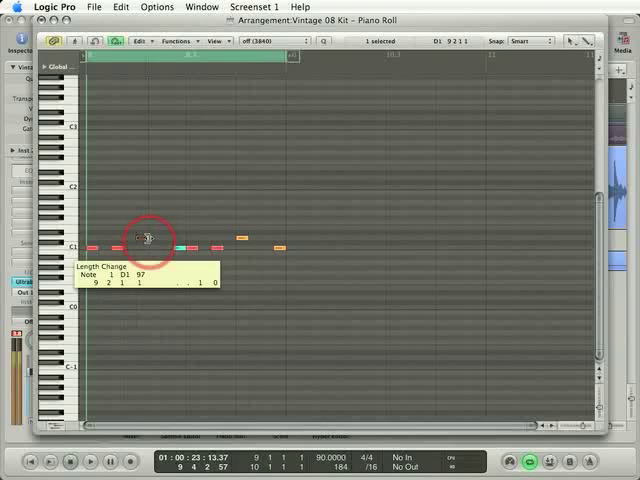
- Drag the D1 note's right edge to stretch it across several beats
{"action": "left_click_drag", "start_coordinate": [150, 240], "coordinate": [205, 240]}
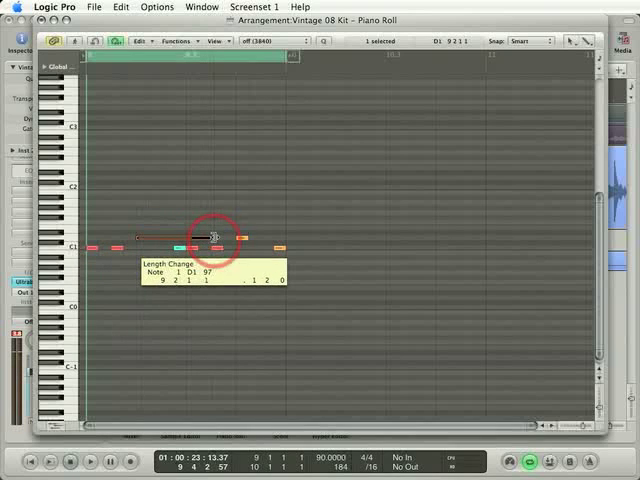